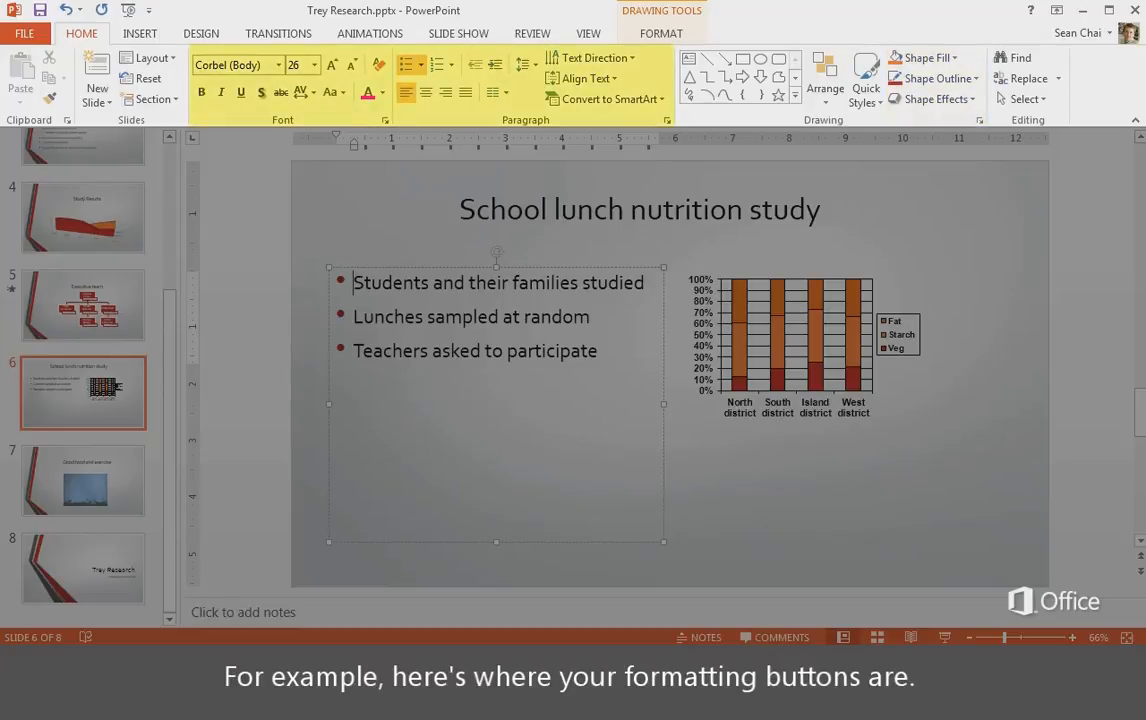
- Show the Insert ribbon, then the Review ribbon with its Spelling proofing tools
left_click(140, 32)
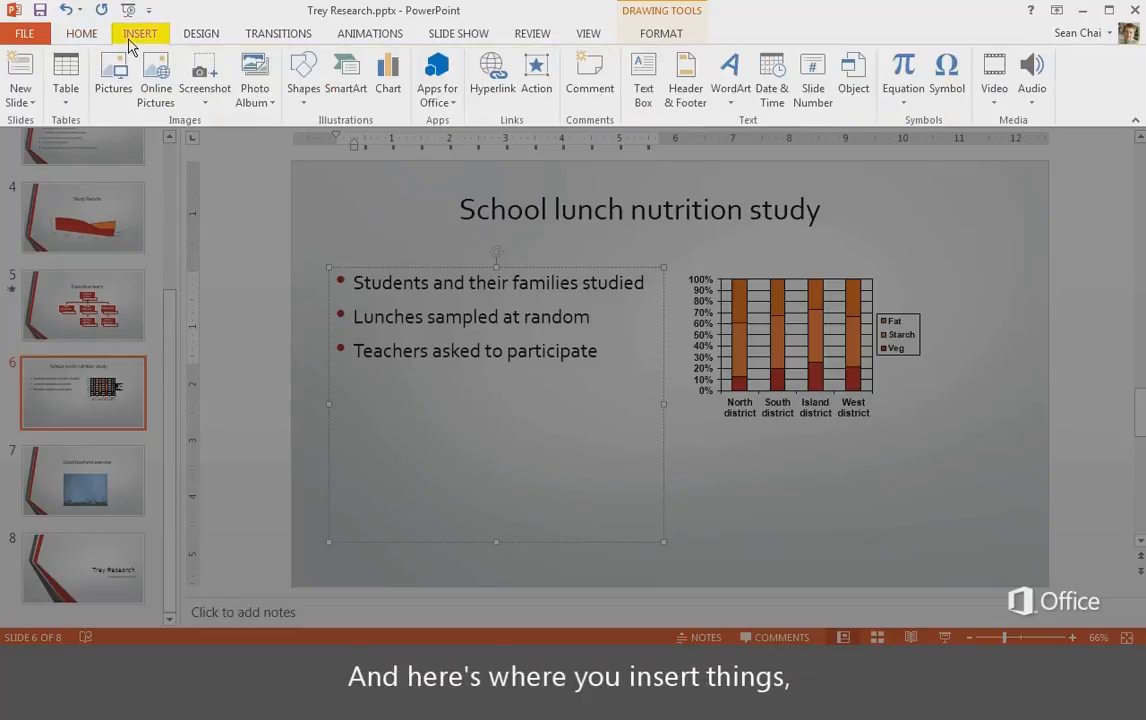
mouse_move(112, 76)
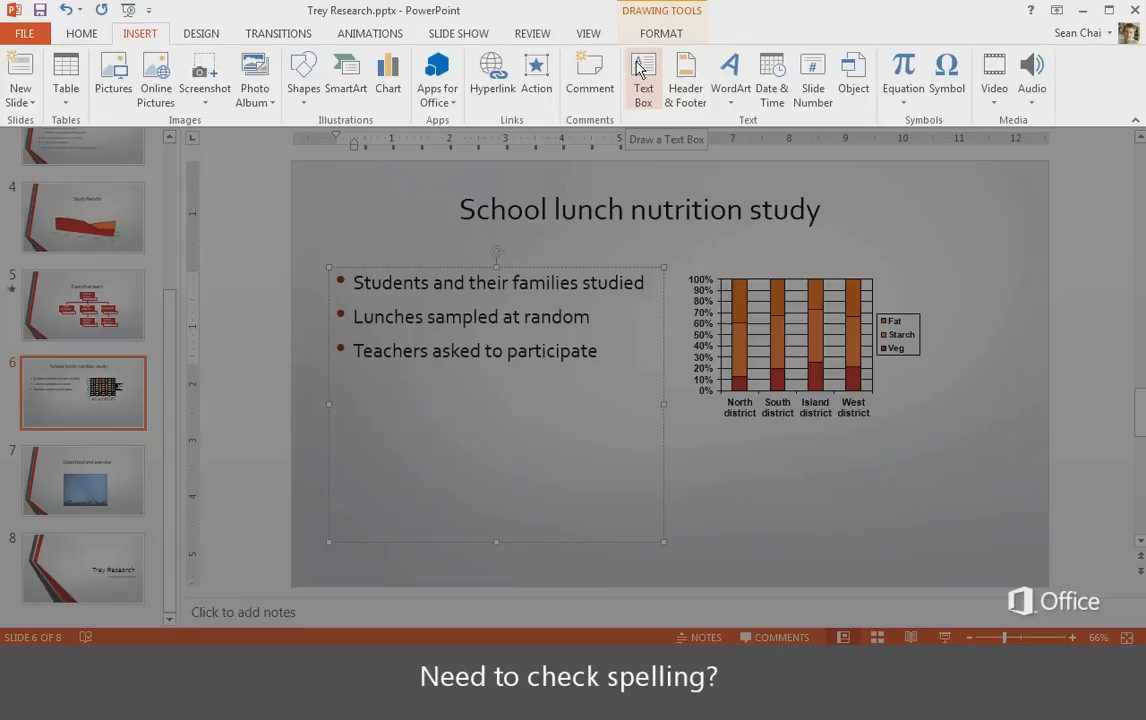
left_click(532, 32)
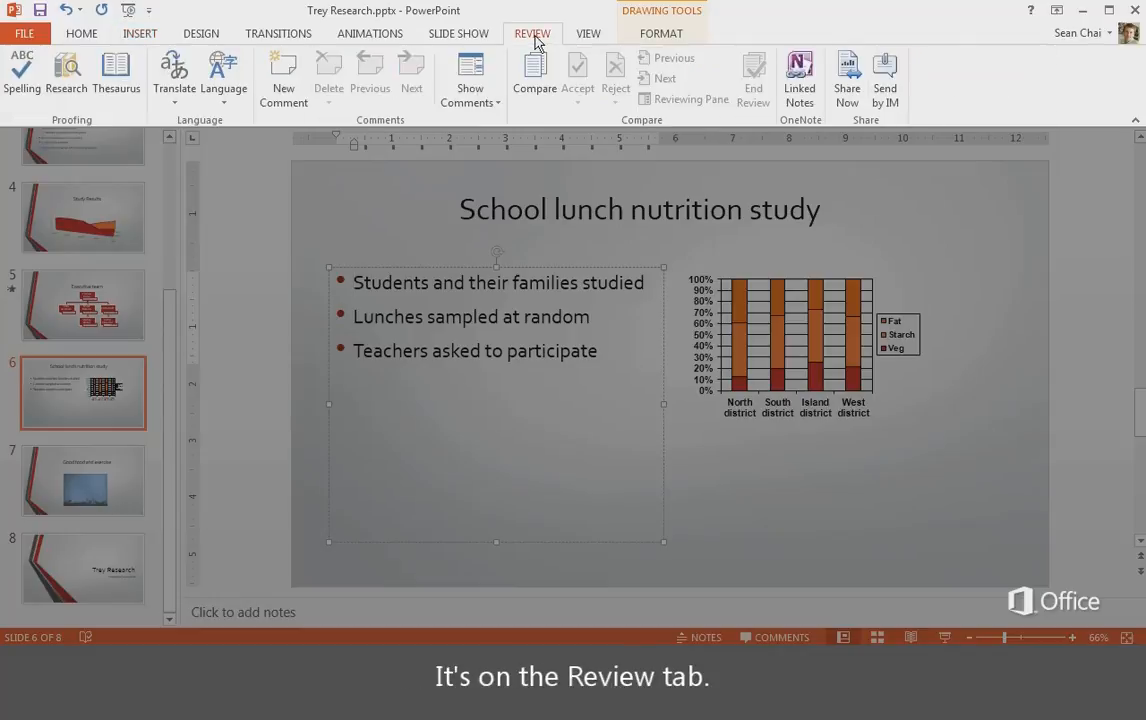
mouse_move(22, 70)
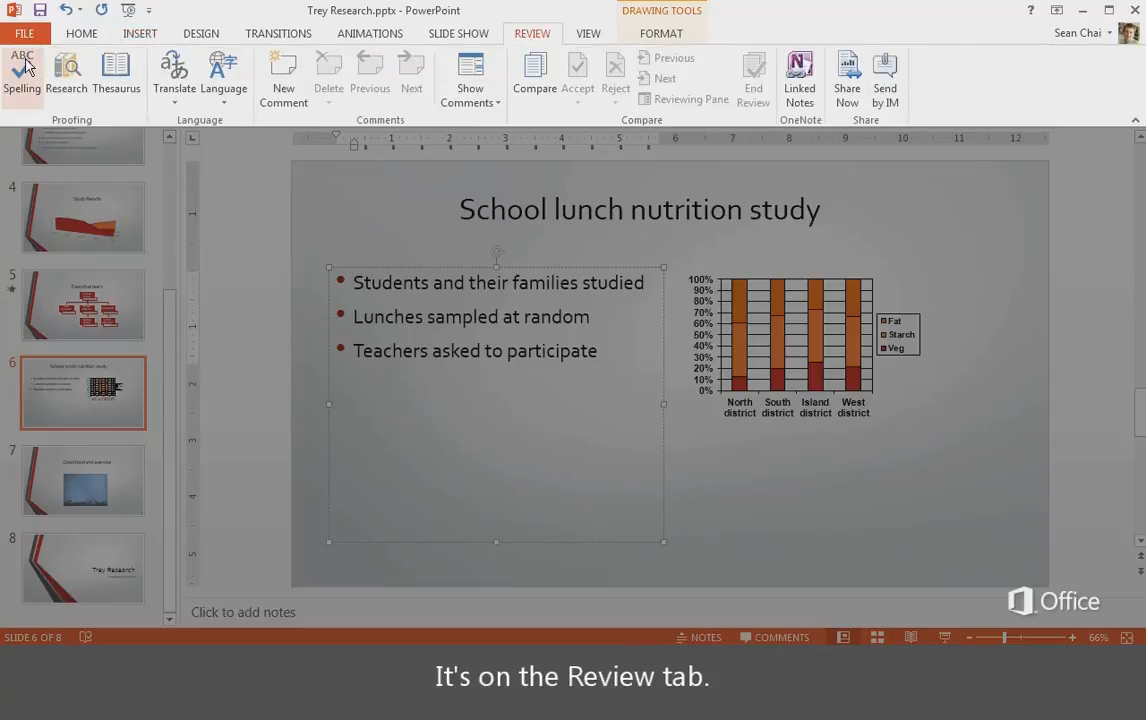
mouse_move(22, 70)
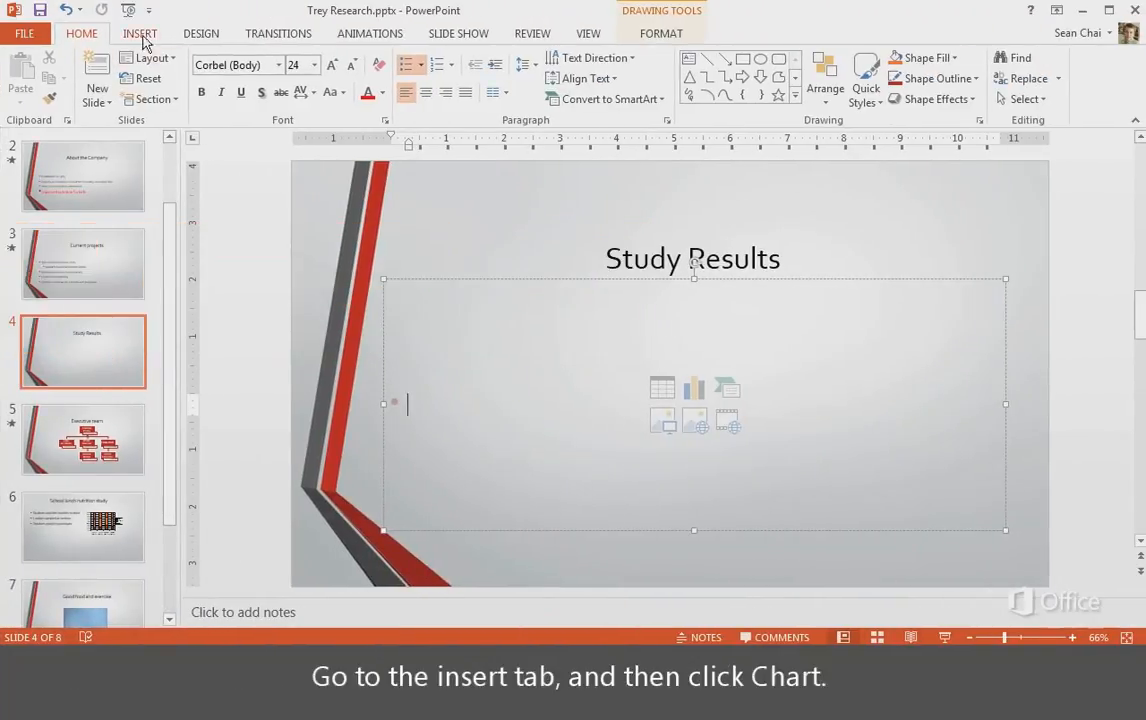
- Add a 3-D Area chart to the Study Results slide via Insert > Chart
left_click(140, 32)
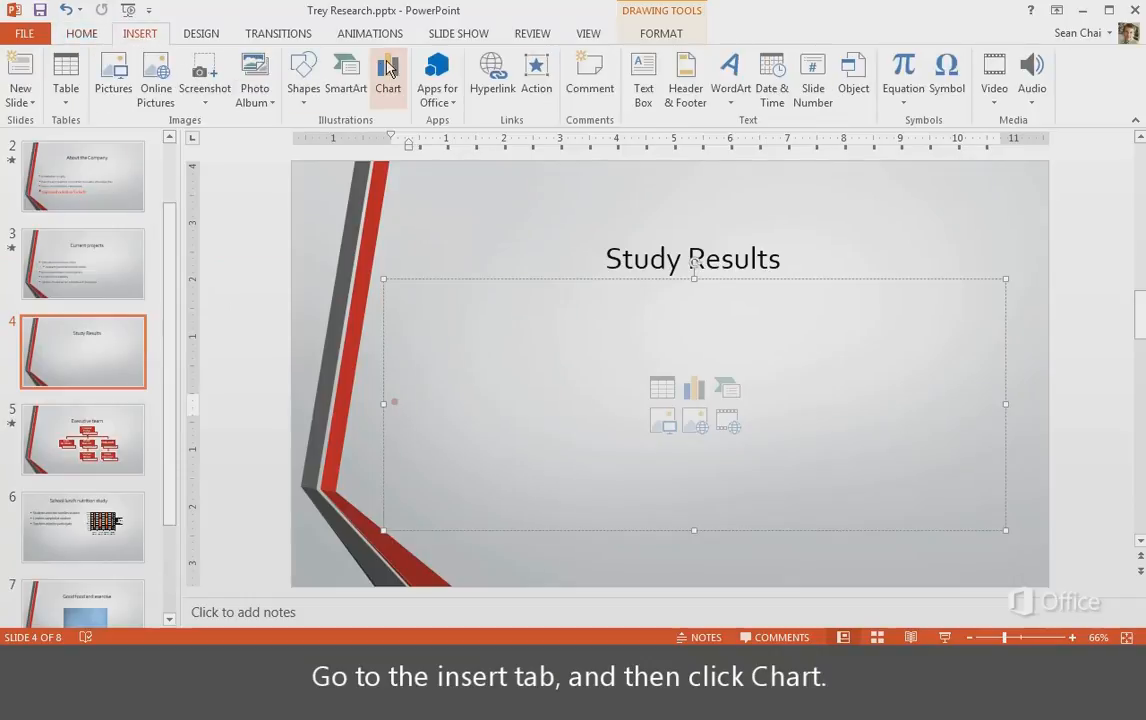
left_click(388, 76)
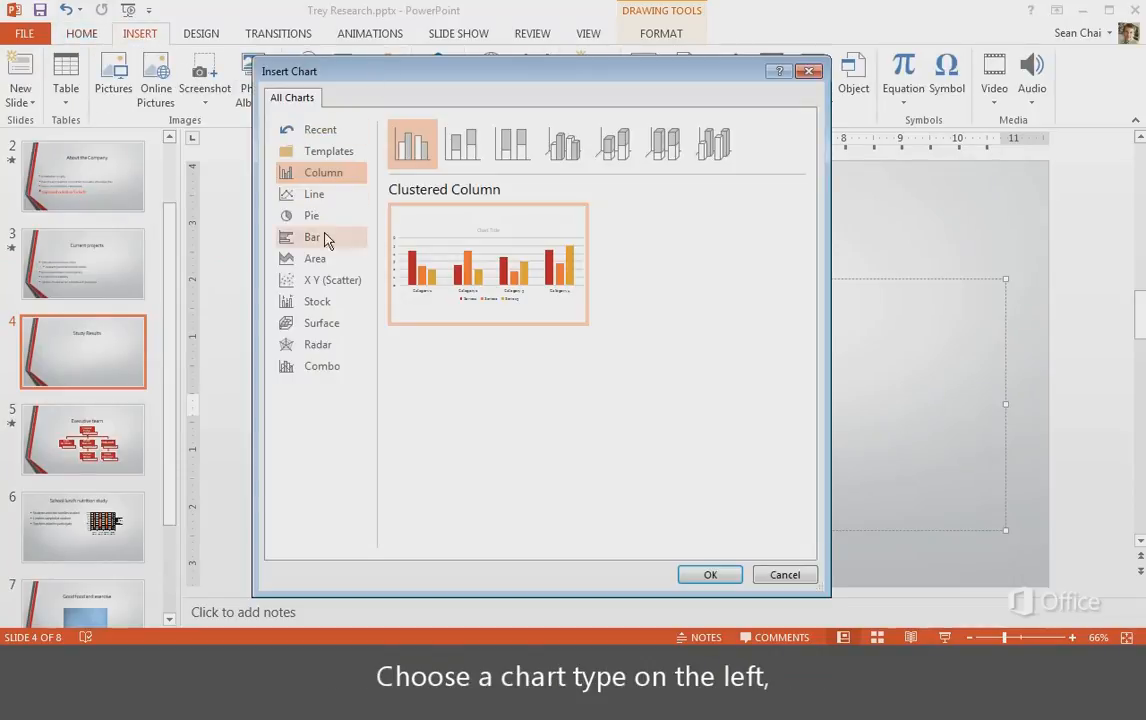
left_click(316, 258)
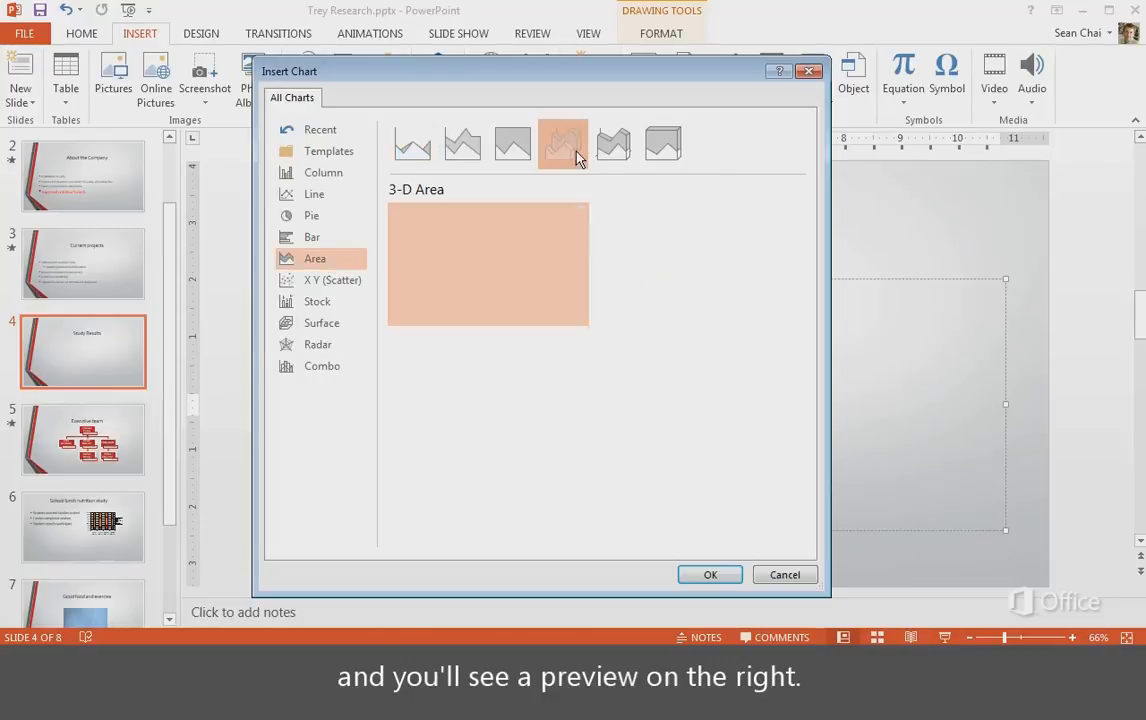
left_click(562, 144)
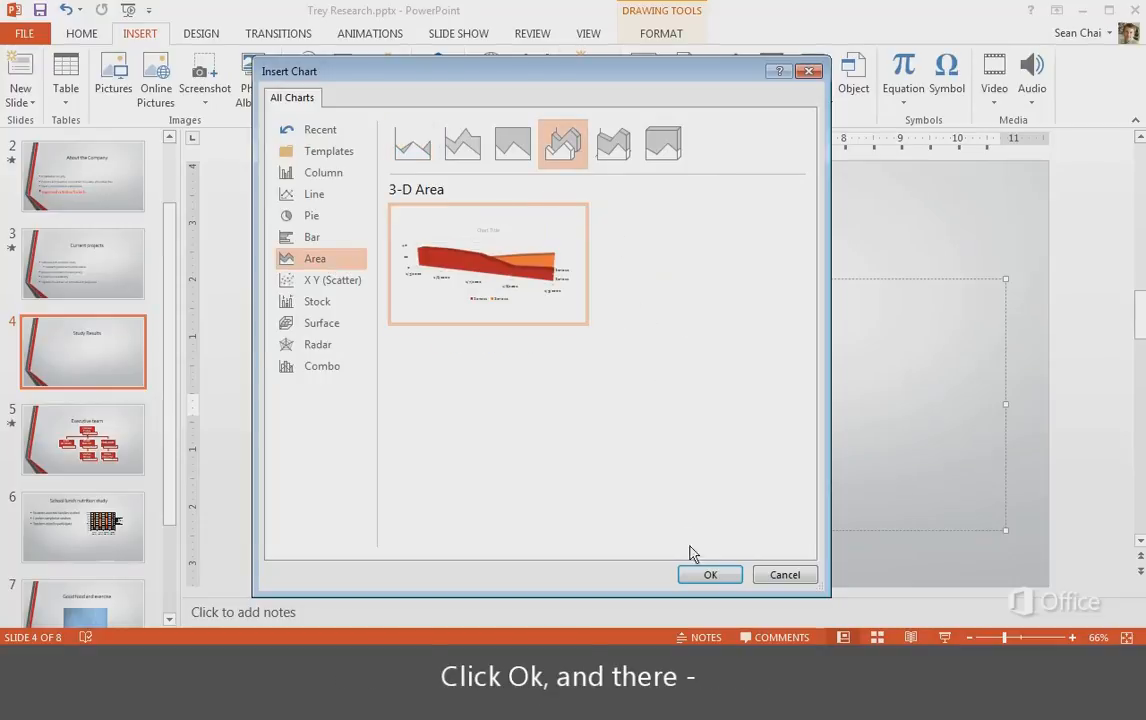
left_click(710, 574)
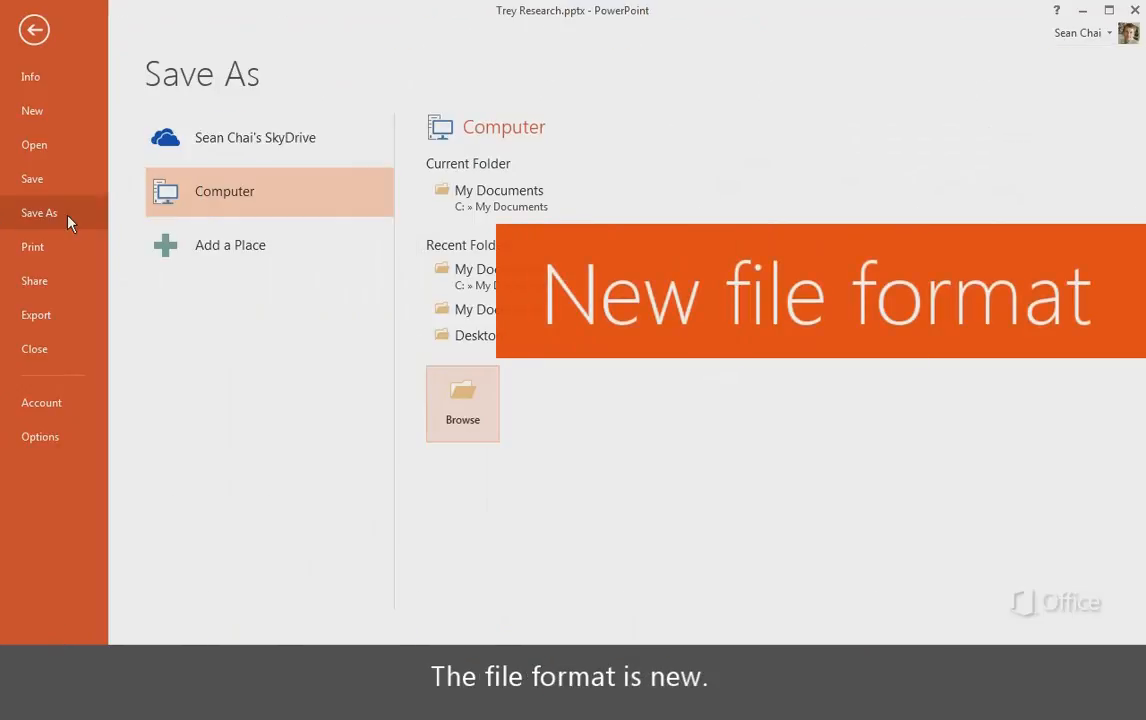
- Show the Save As dialog's list of available file types for Trey Research.pptx
left_click(462, 404)
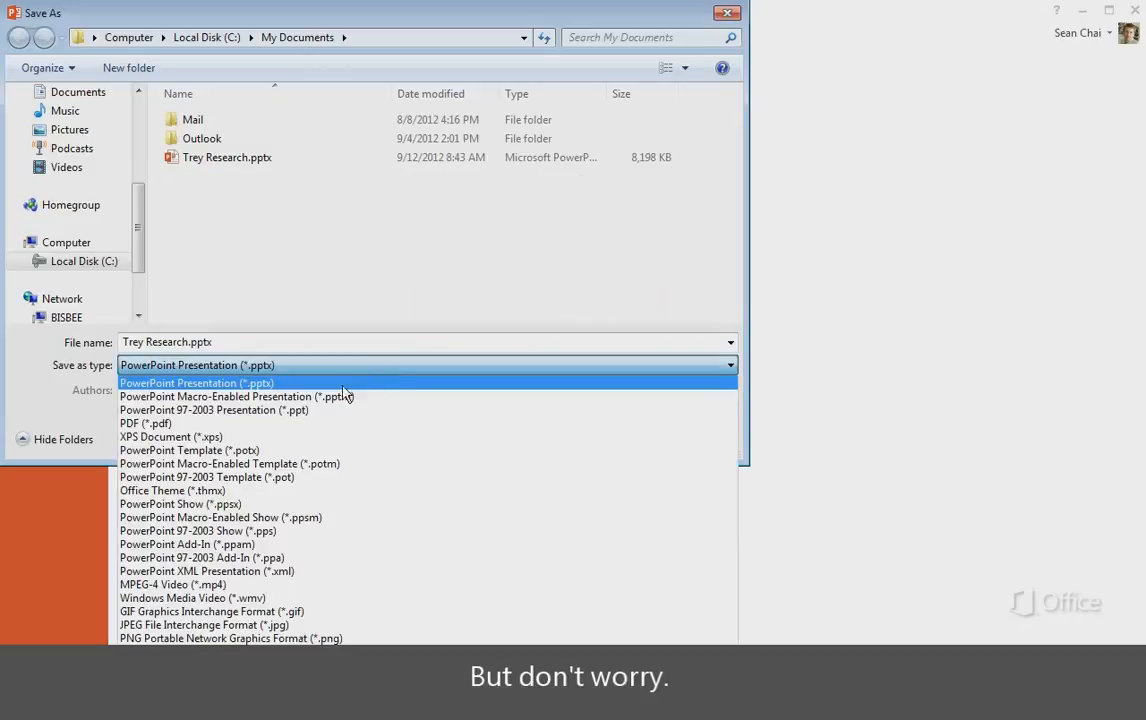
left_click(212, 410)
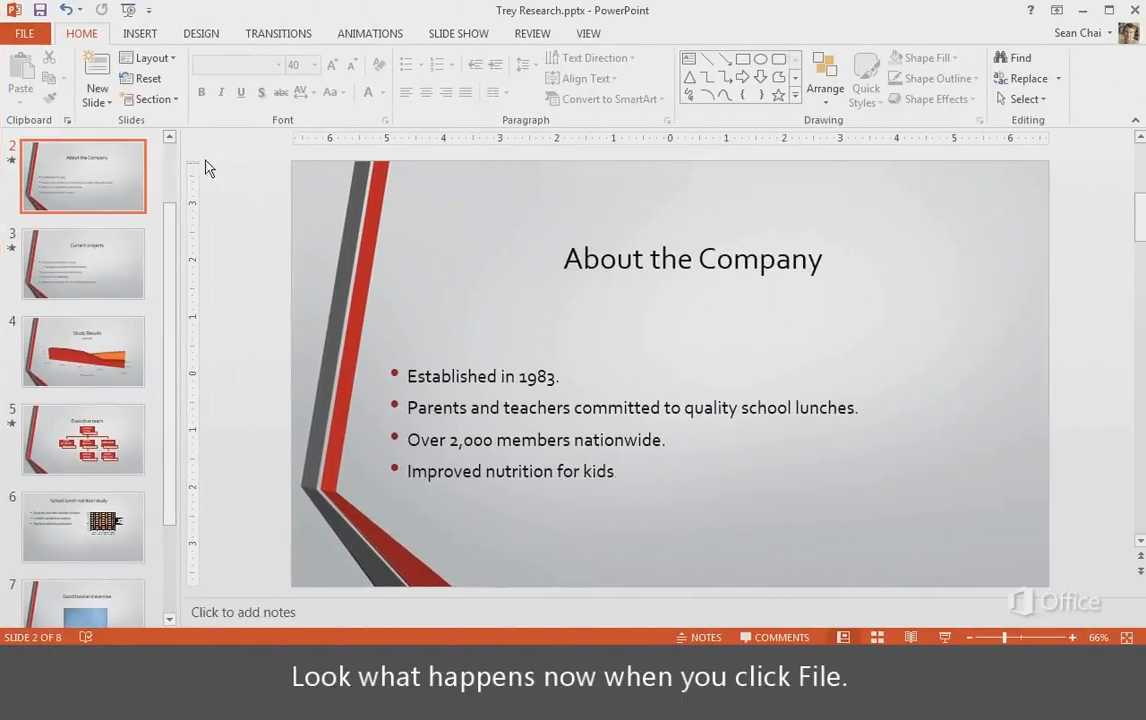
- View the File Info page, then the PowerPoint Options dialog and dismiss it
left_click(24, 32)
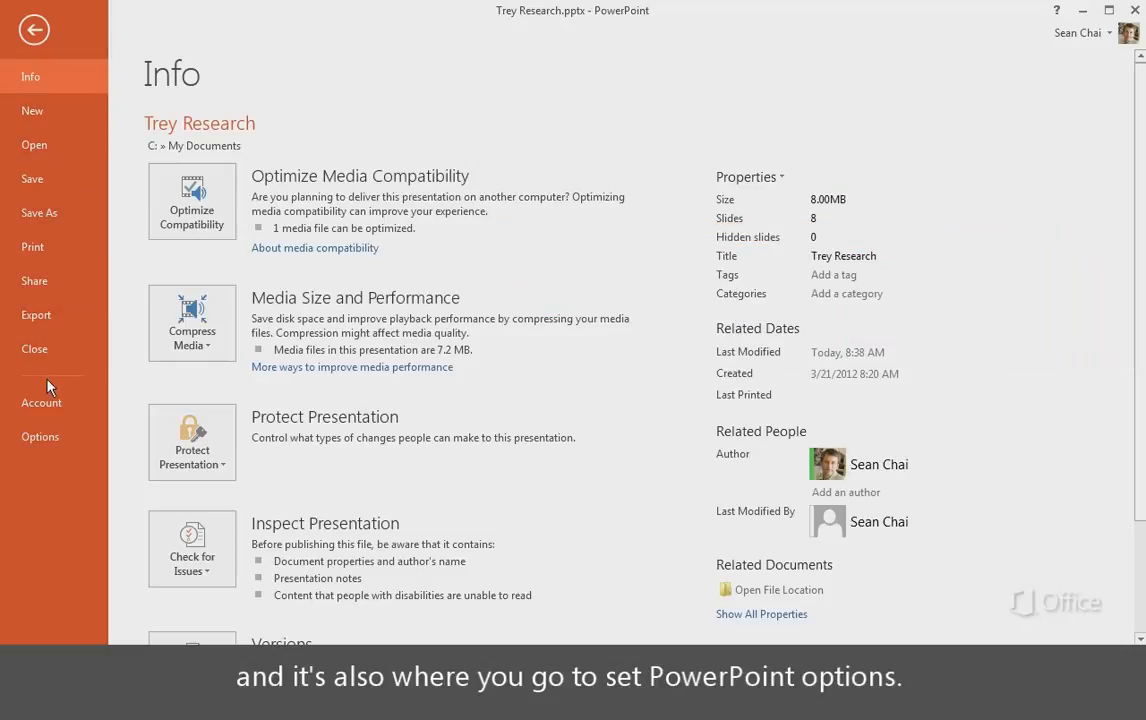
left_click(40, 436)
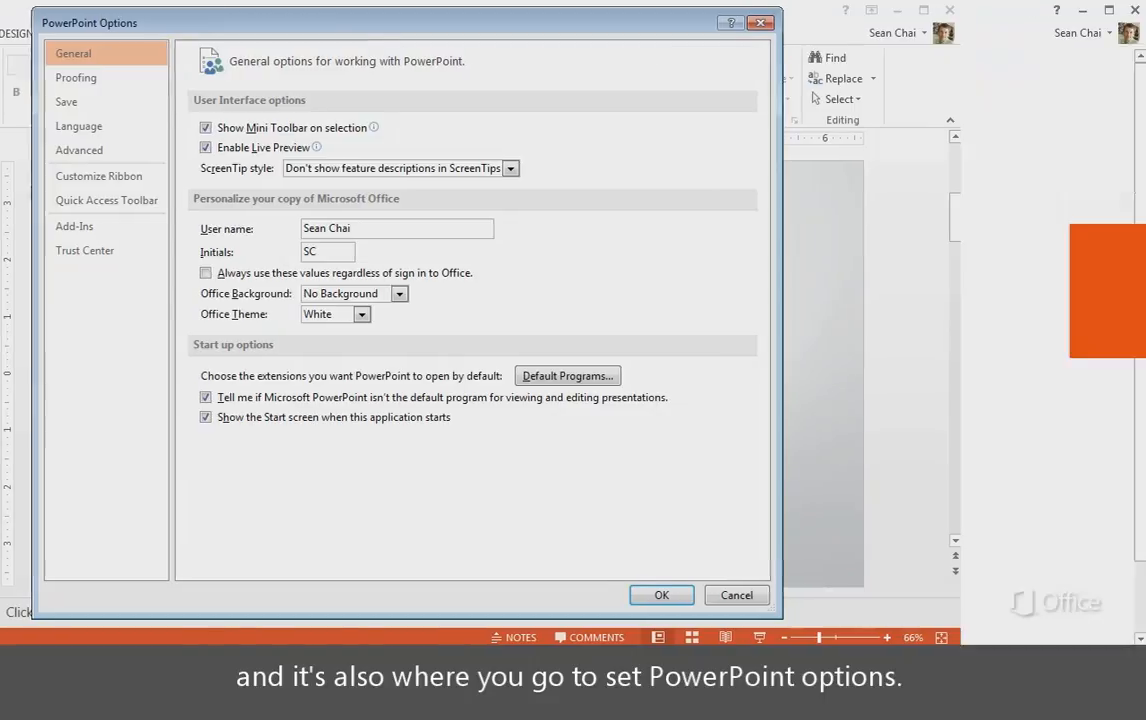
left_click(736, 596)
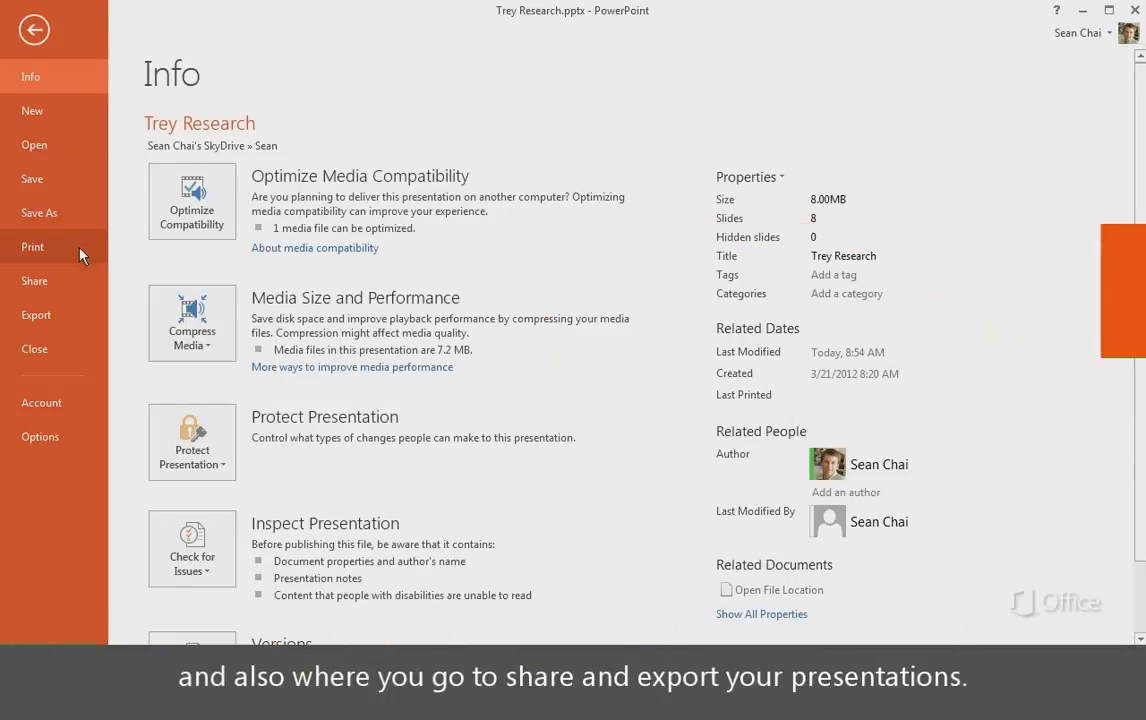
- View the Share and Export pages, then return to editing the slides
left_click(34, 280)
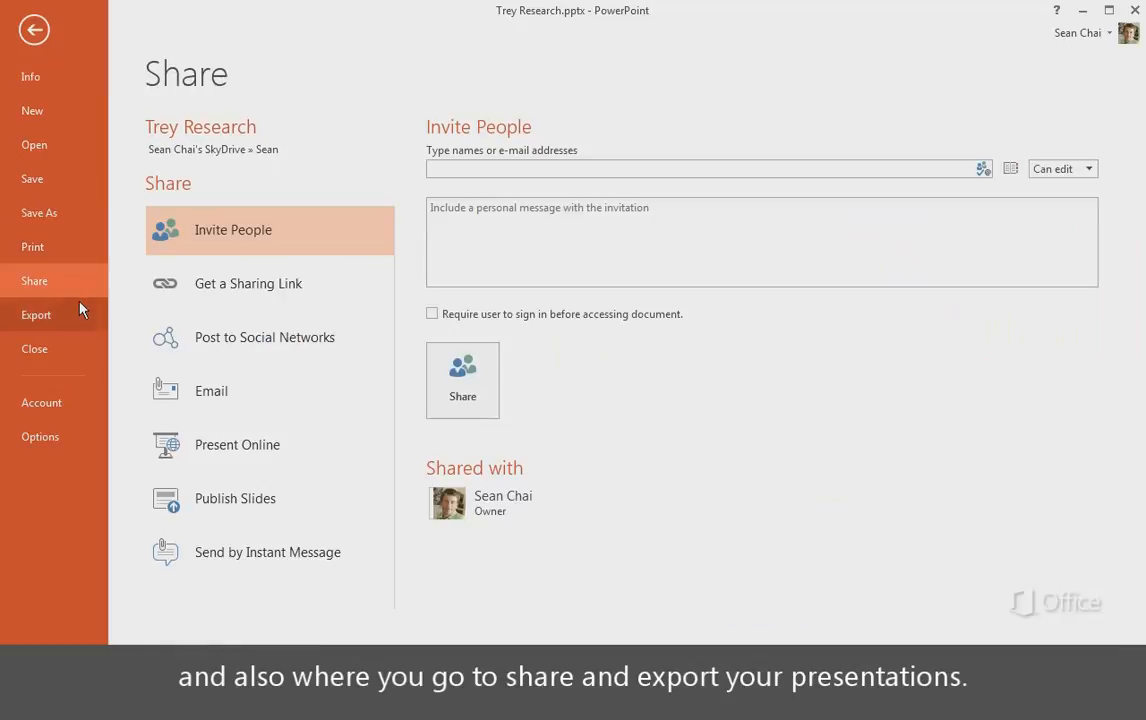
left_click(36, 314)
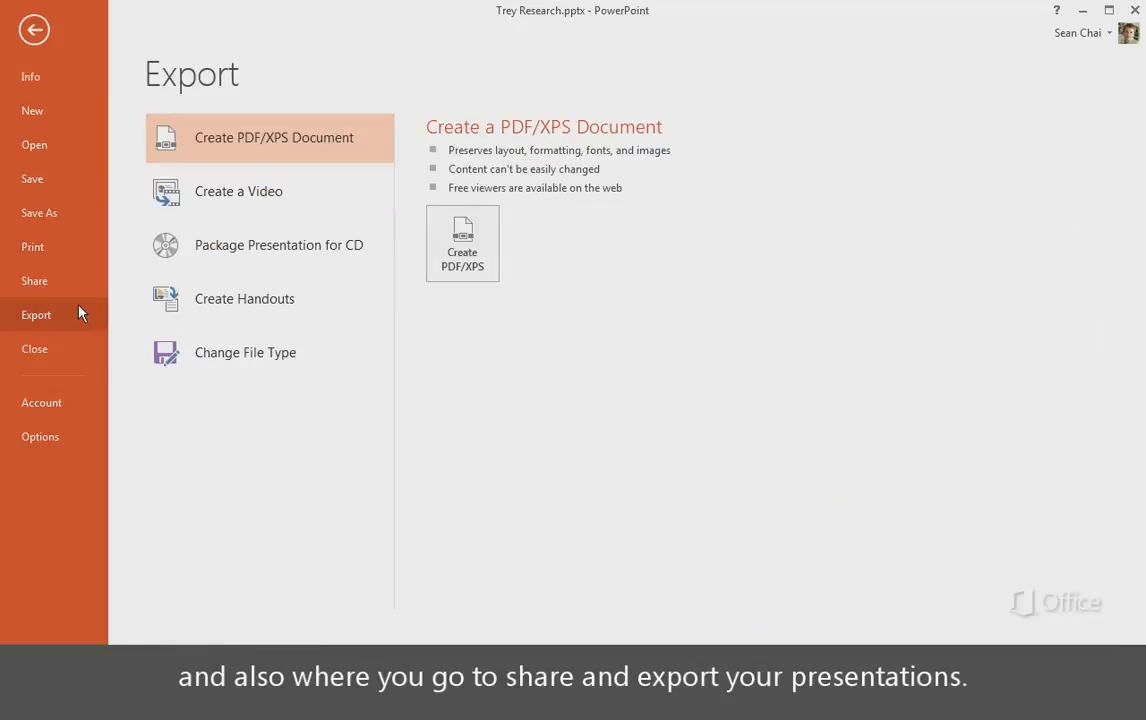
left_click(34, 30)
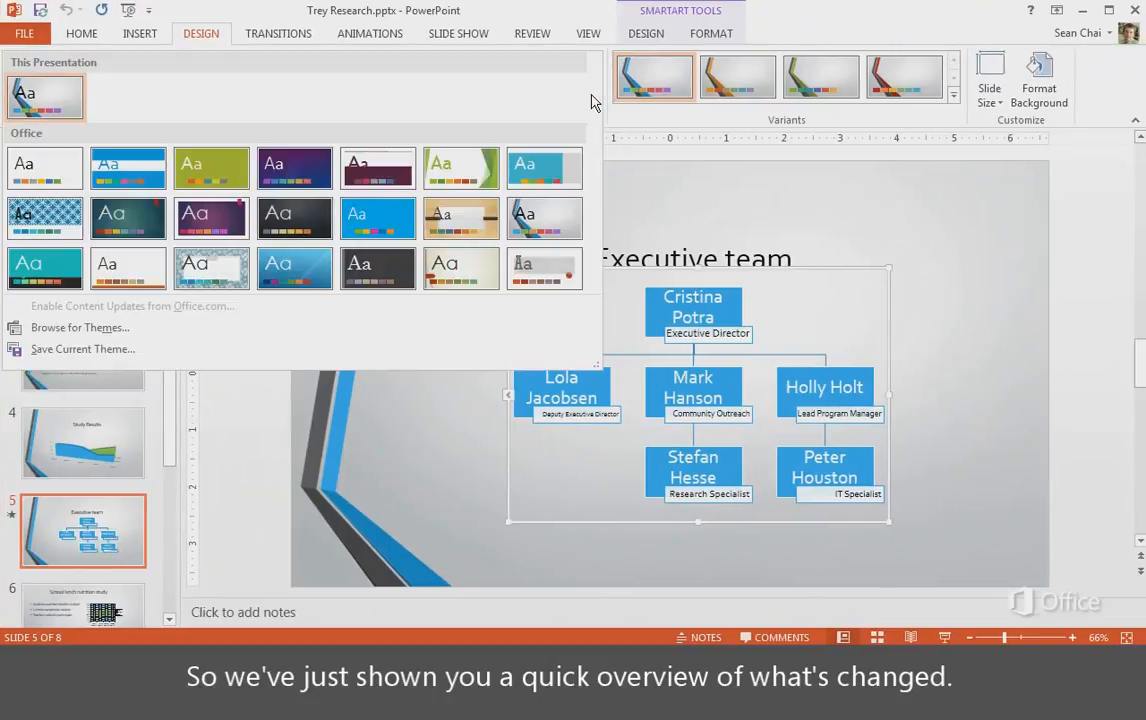